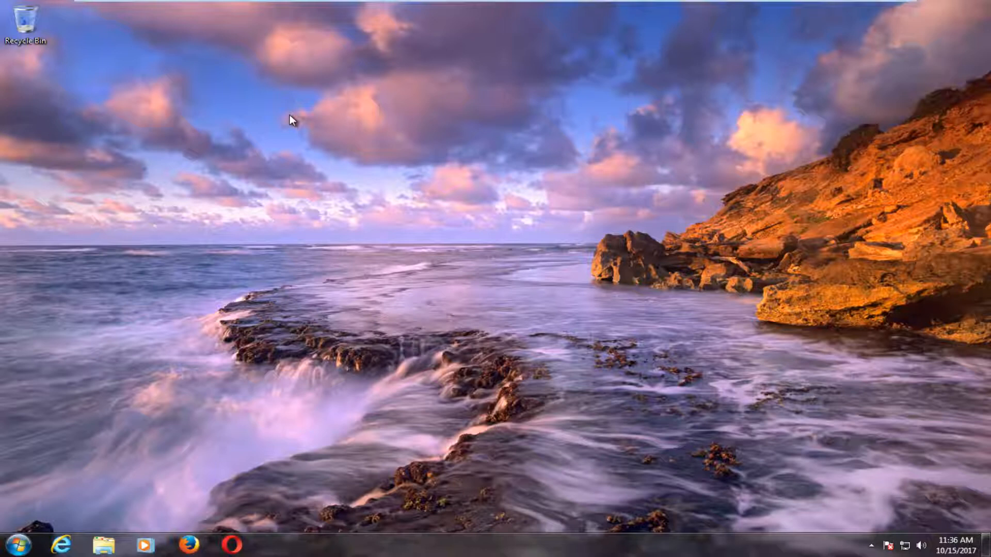
mouse_move(287, 147)
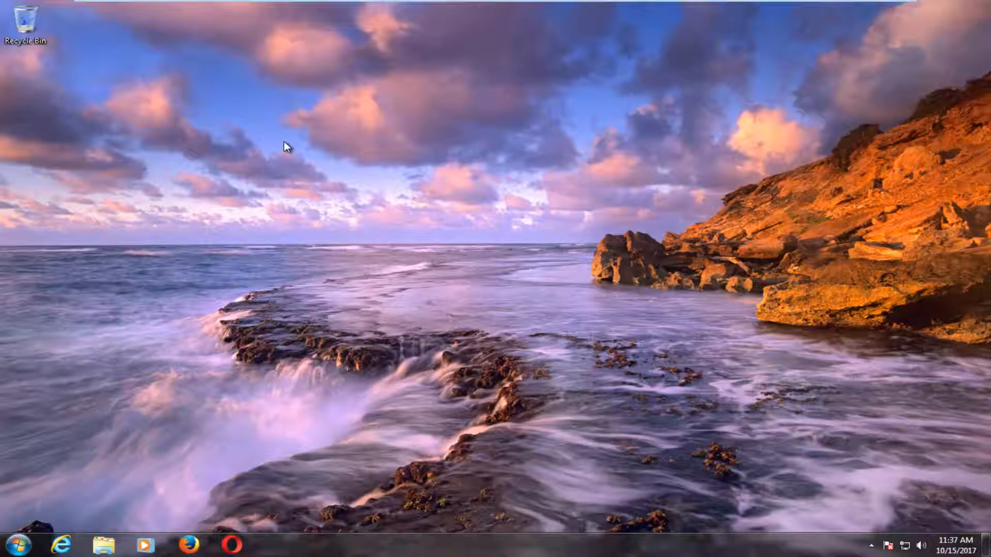
mouse_move(246, 165)
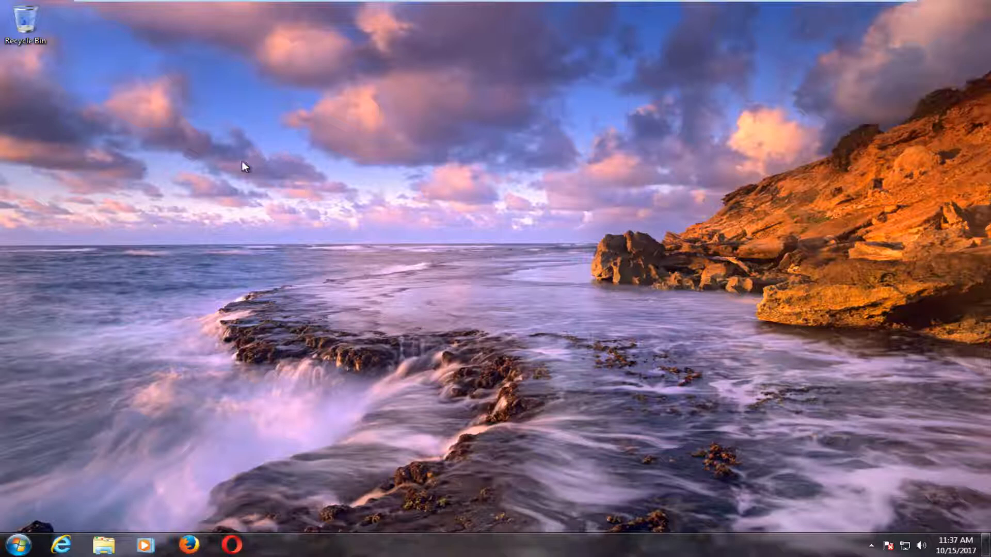
- Search the Start menu for 'msconfig' to locate System Configuration
click(13, 545)
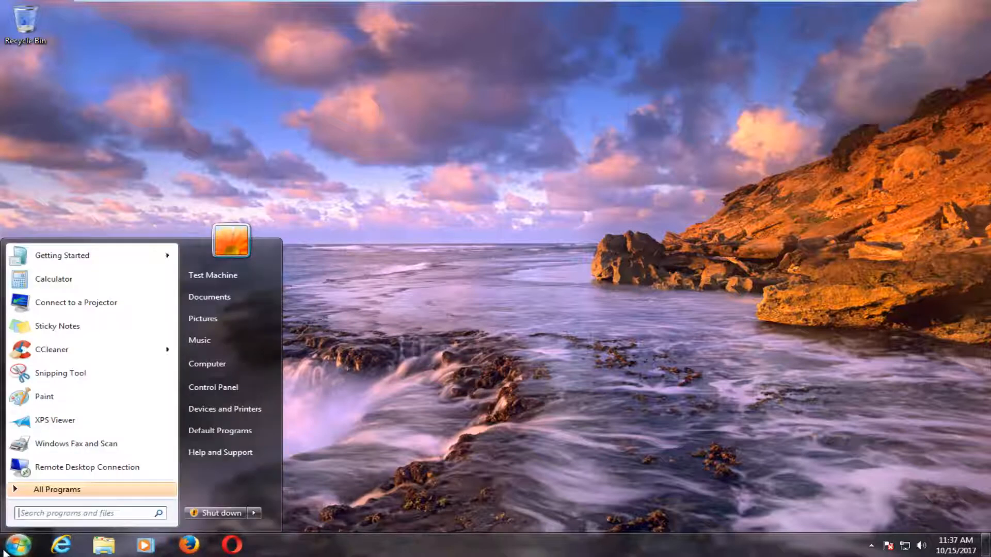
text(msconfig)
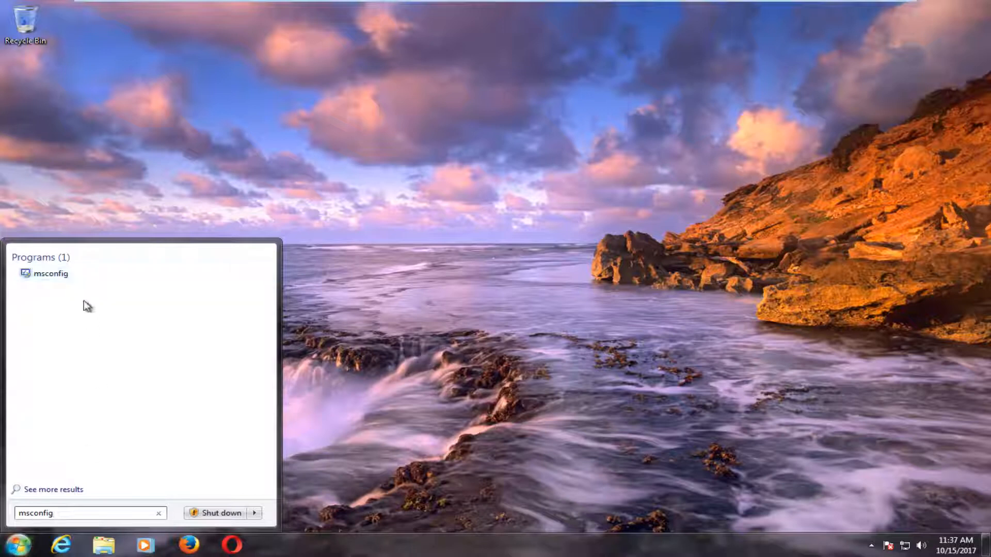
mouse_move(45, 272)
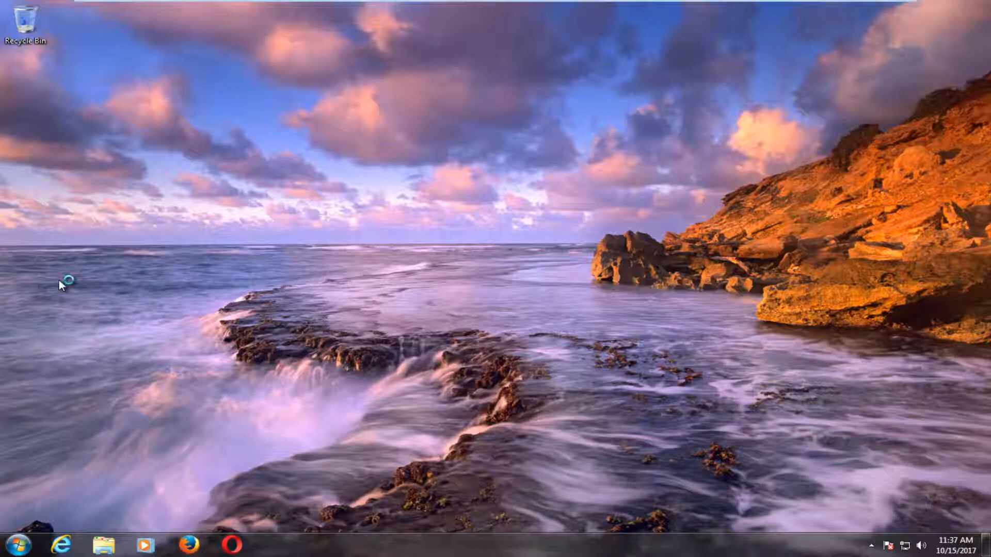
mouse_move(65, 291)
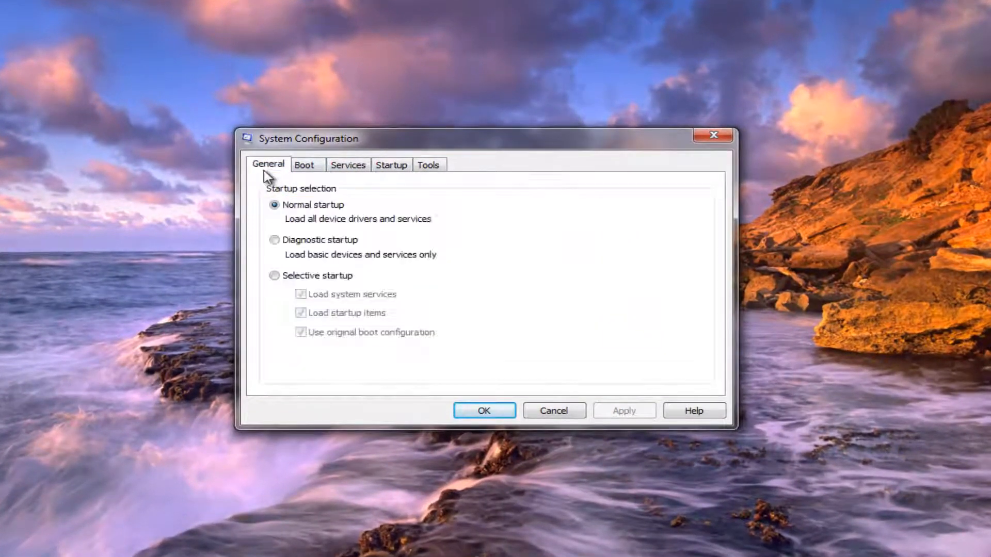
- Enable Safe boot (Minimal) in Boot settings and apply it, bringing up the restart prompt
click(303, 165)
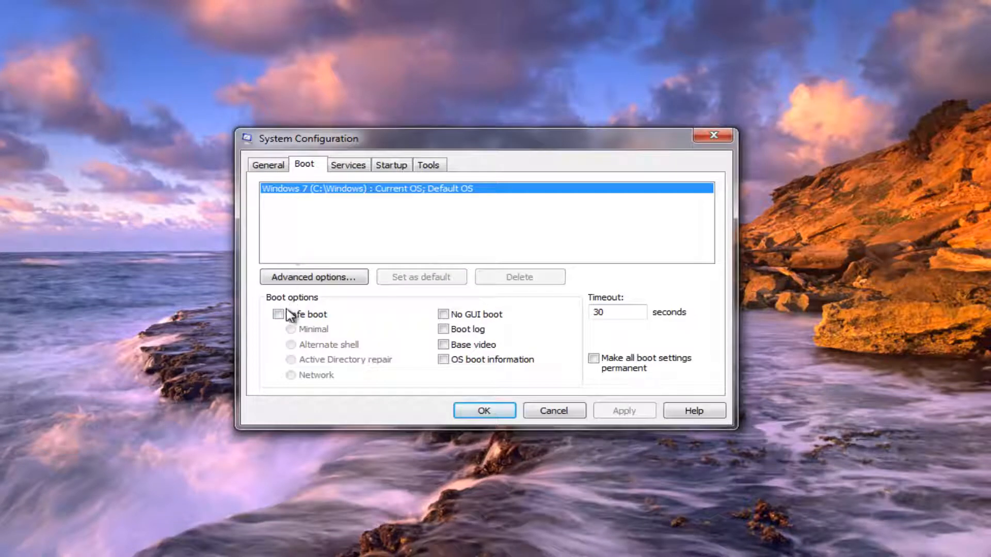
click(278, 314)
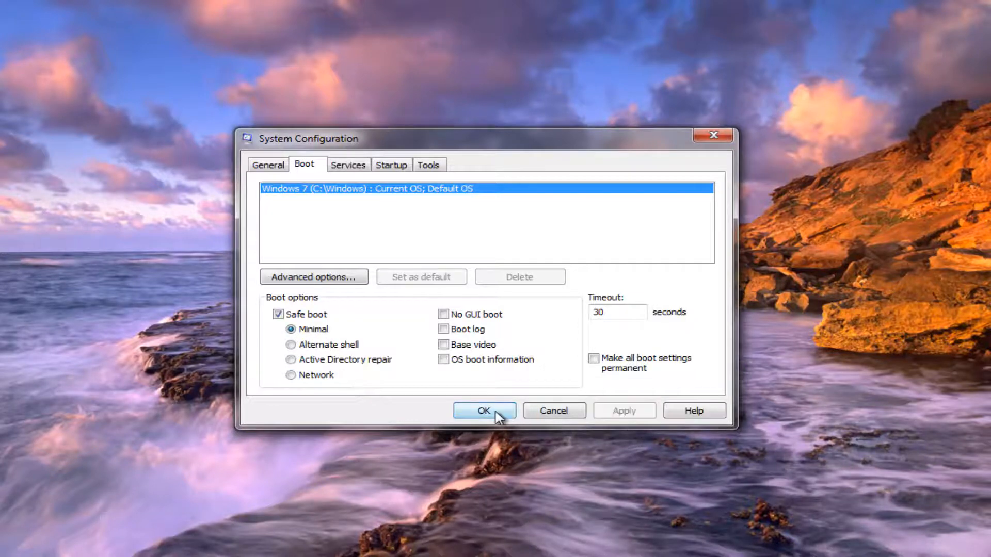
click(484, 410)
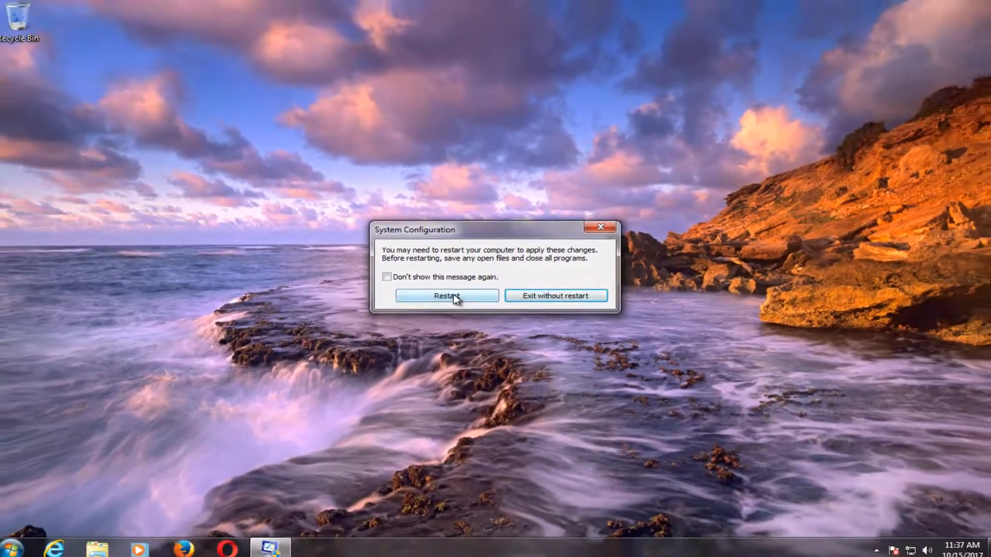
click(446, 295)
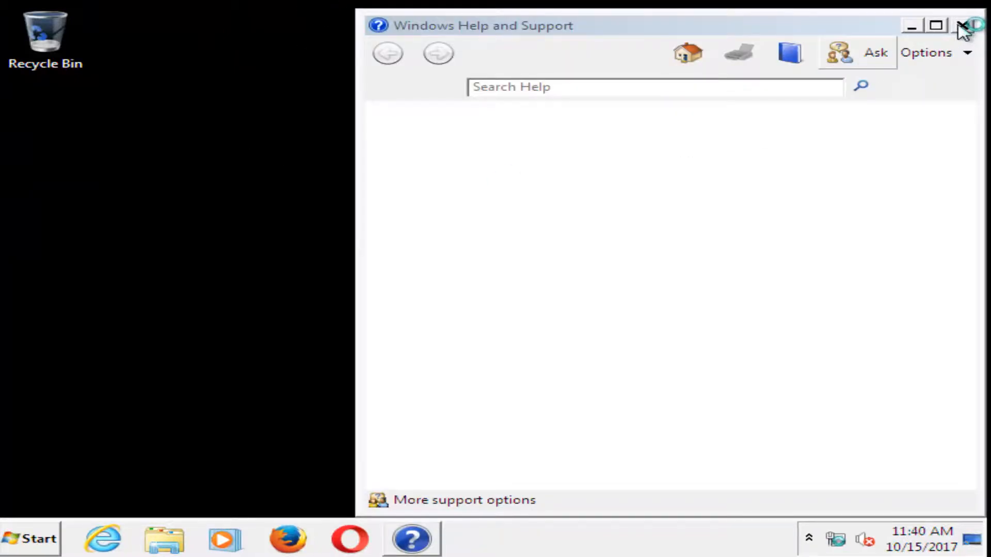
- Close Windows Help and Support, leaving the black Safe Mode desktop
click(961, 25)
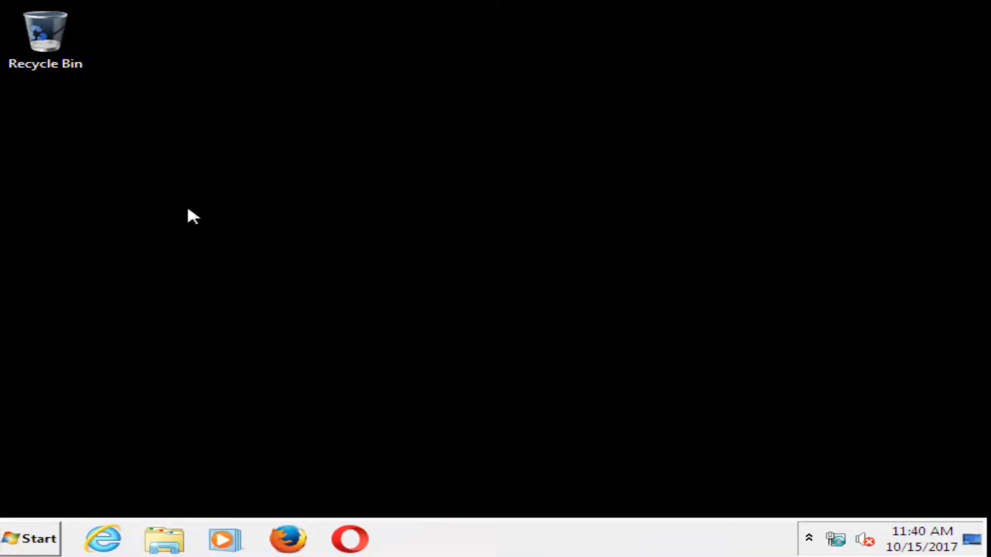
mouse_move(212, 328)
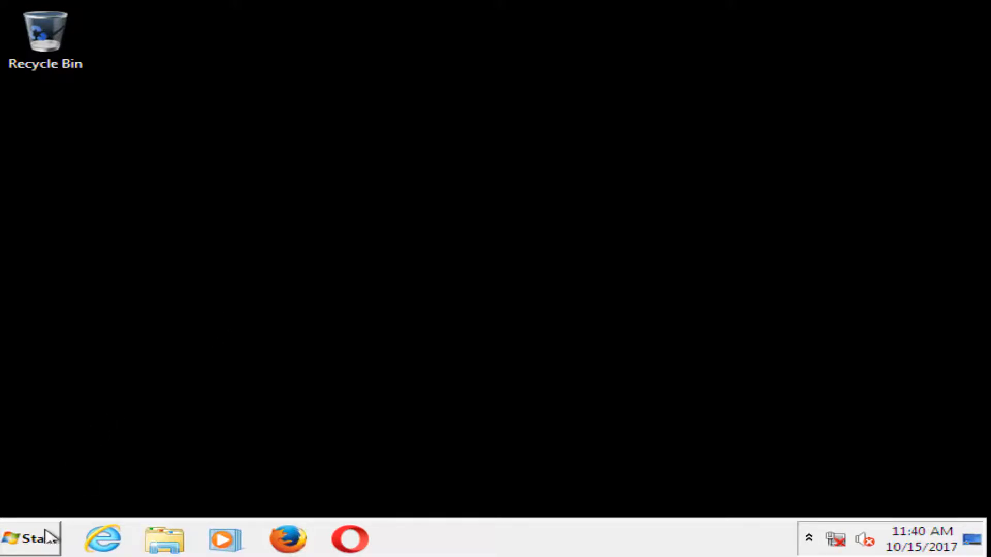
- Search the Start menu for 'msconfig' again from Safe Mode
click(30, 538)
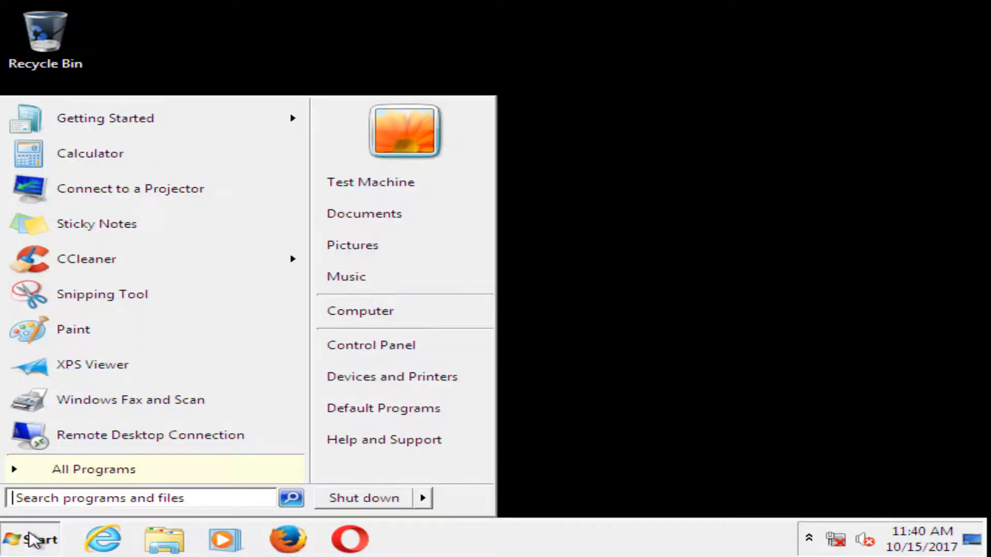
text(msconfig)
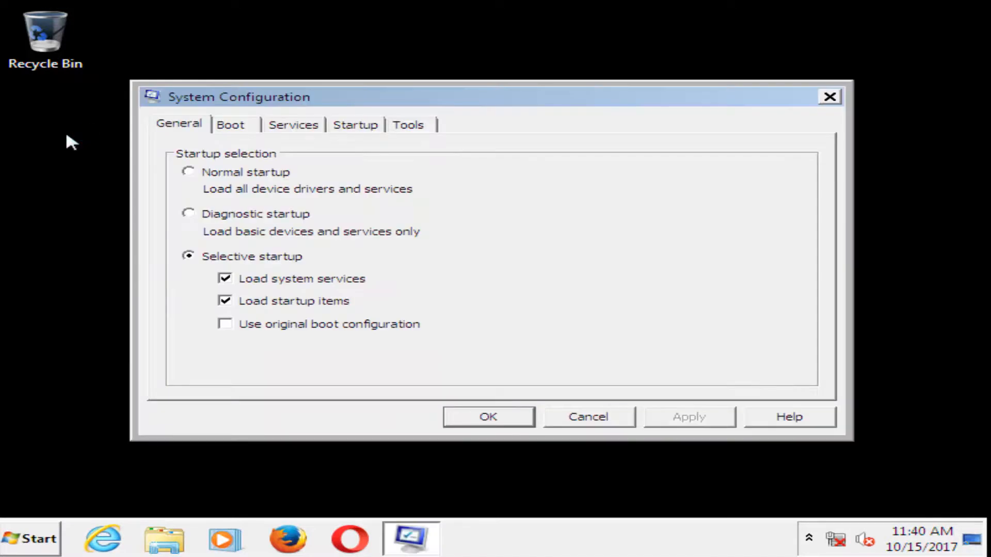
- Turn Safe boot off in Boot settings and apply it, bringing up the restart prompt
click(231, 125)
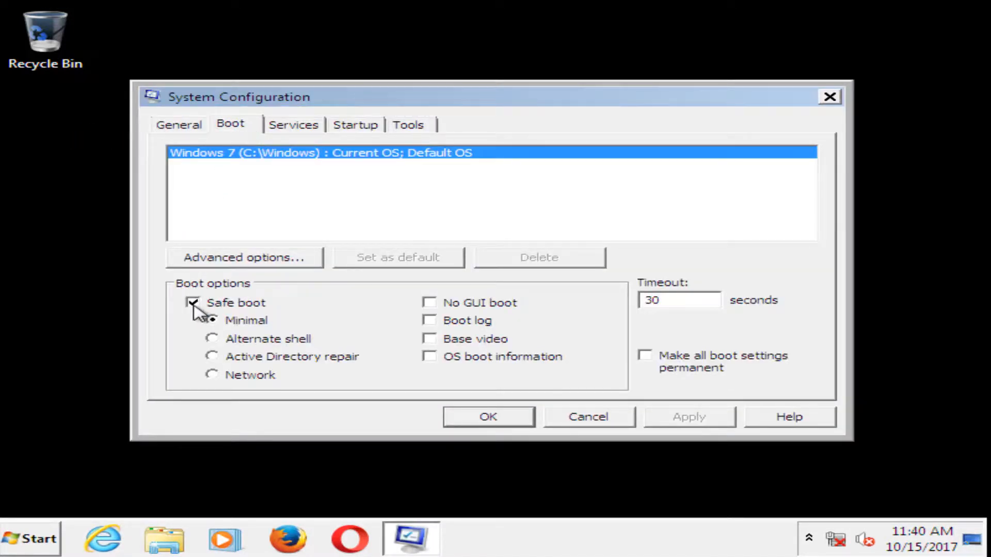
click(193, 302)
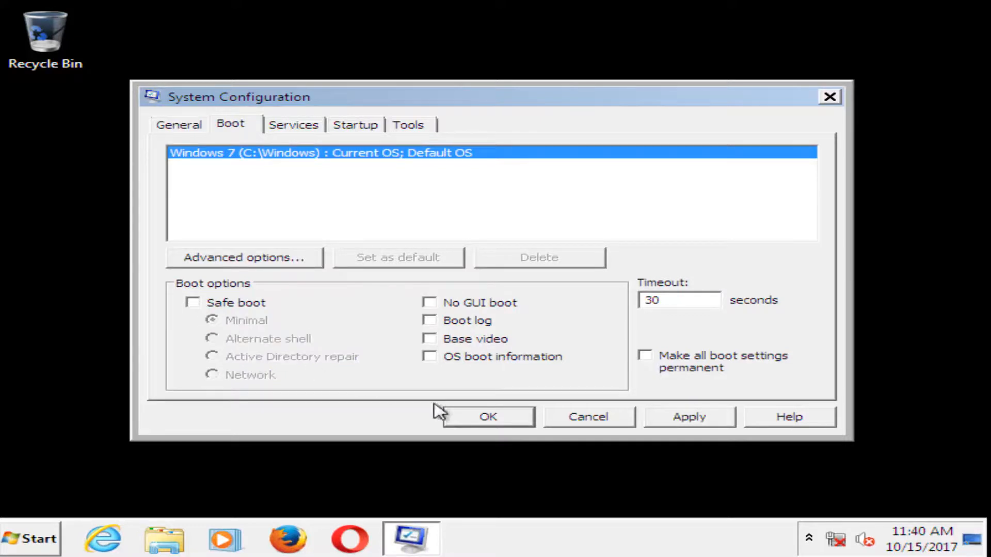
click(486, 416)
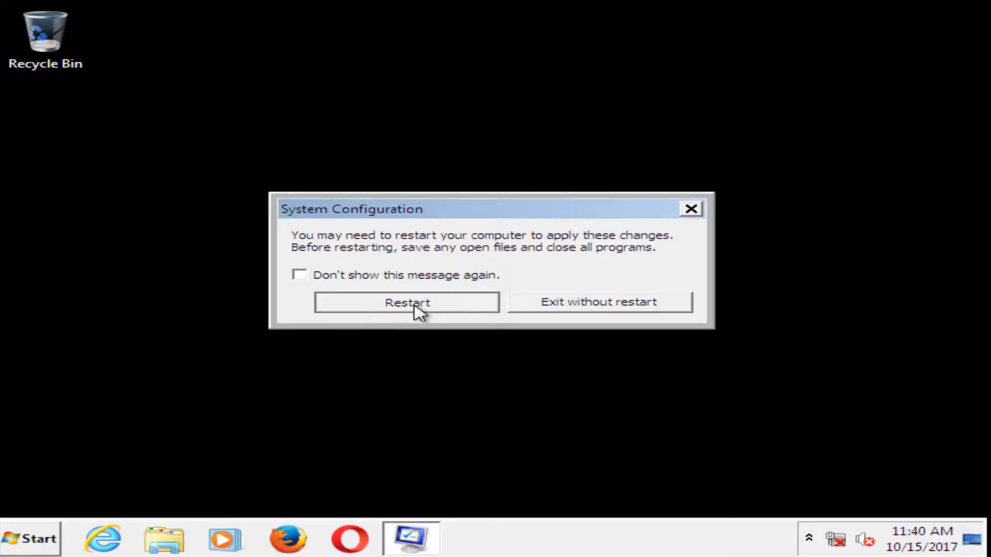
- Restart the computer so Windows 7 starts normally again
click(406, 302)
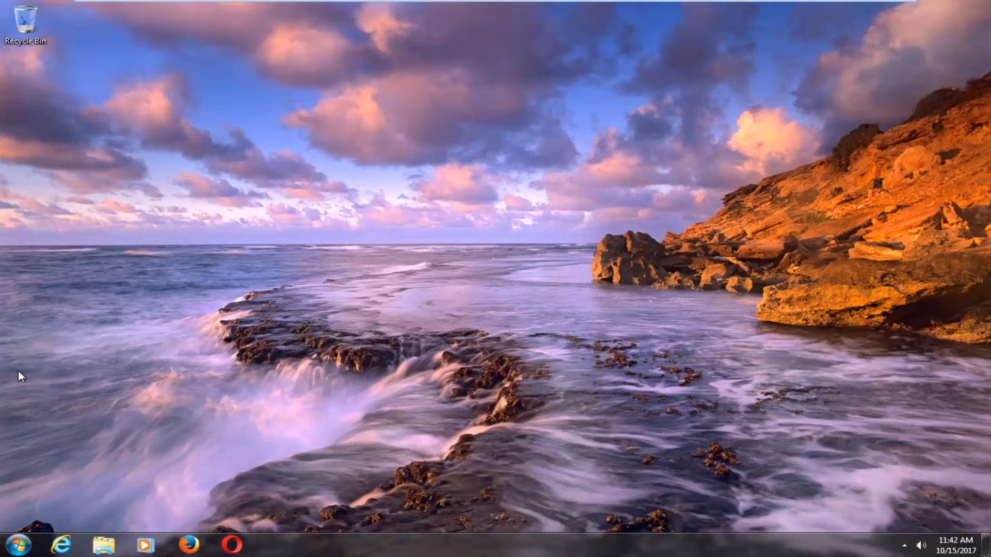
mouse_move(403, 268)
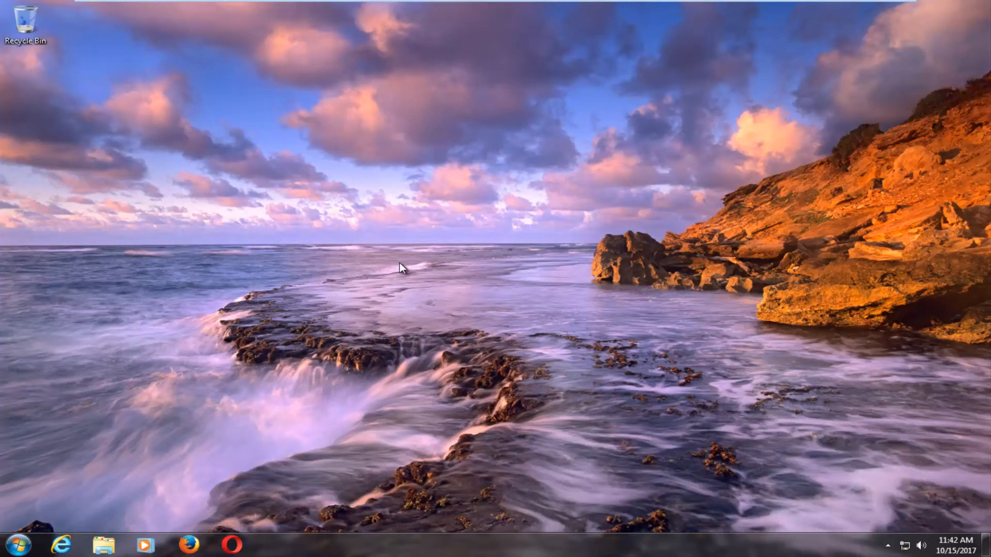